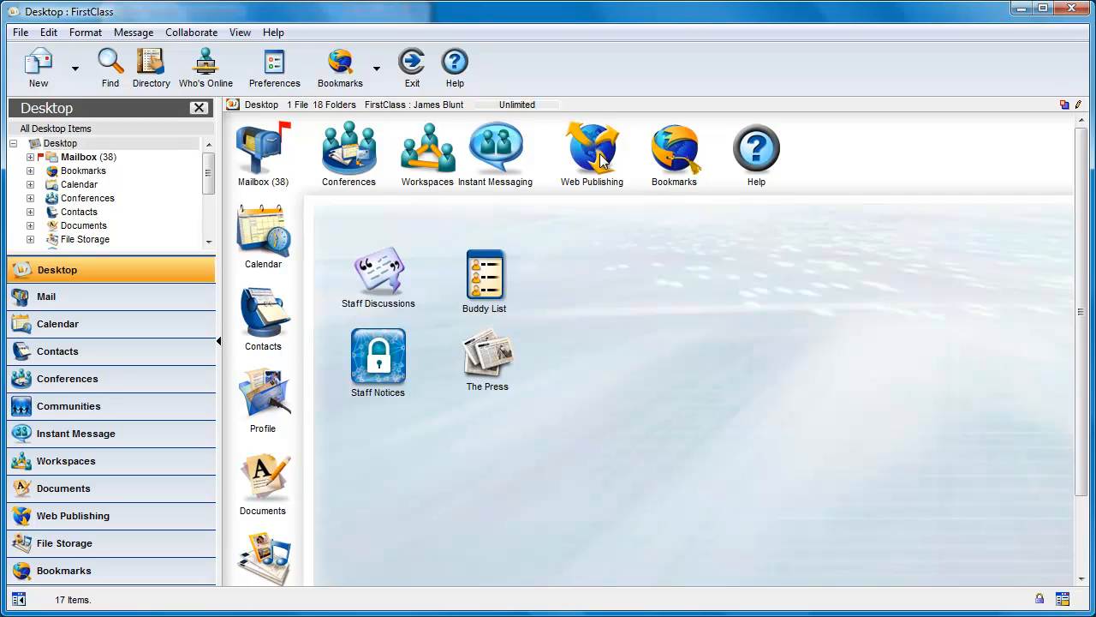
- Add a new page to the Web Publishing site from the Web Calendar template
double_click(593, 145)
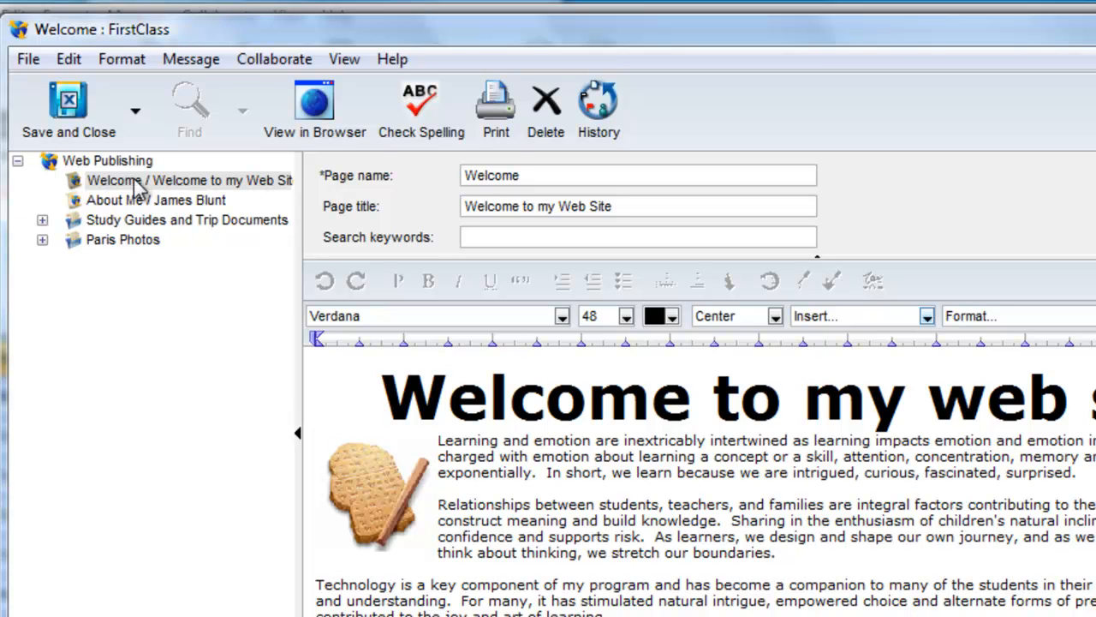
click(106, 161)
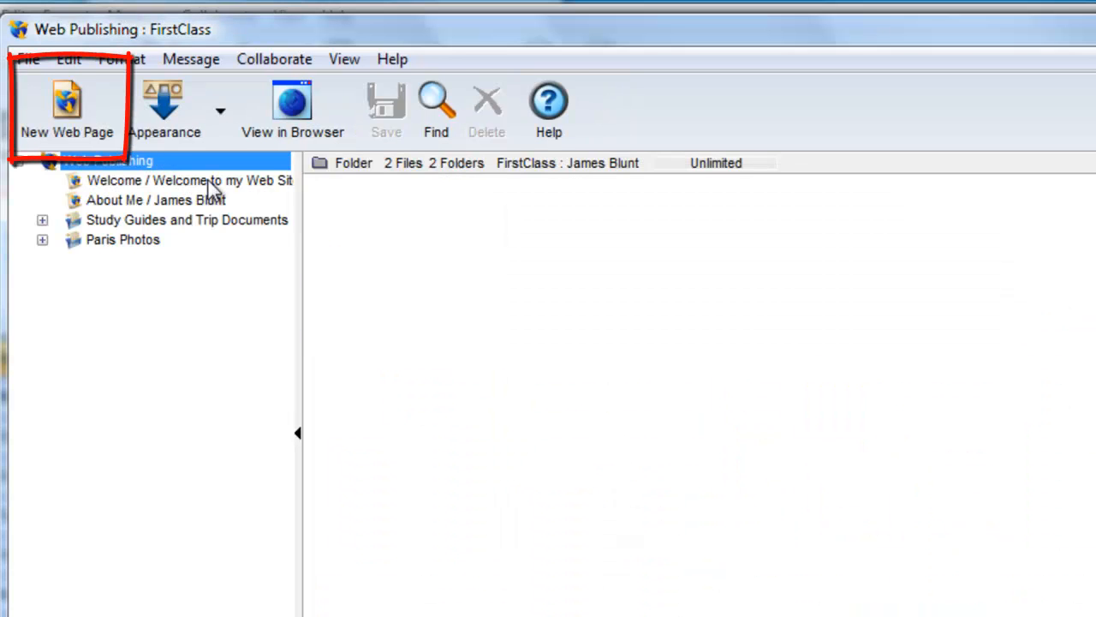
click(65, 101)
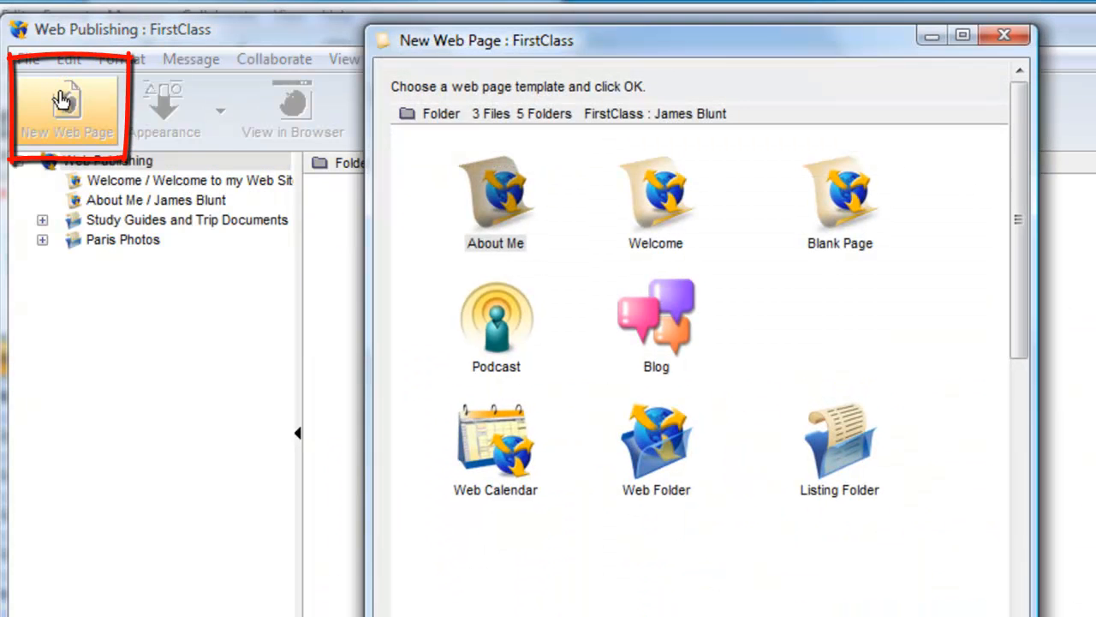
click(495, 445)
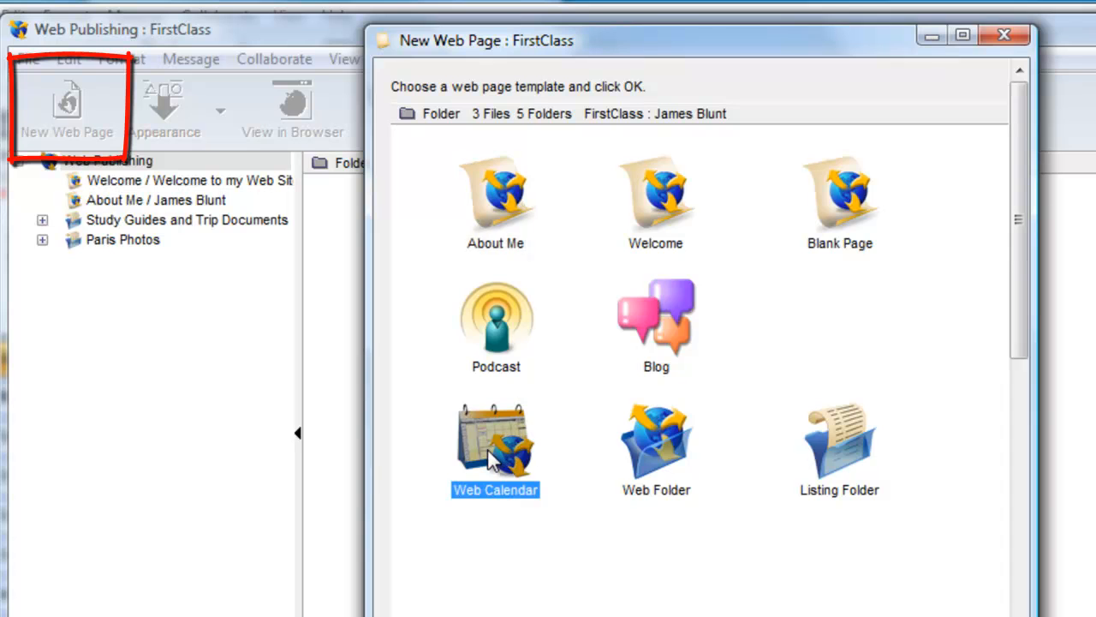
double_click(495, 446)
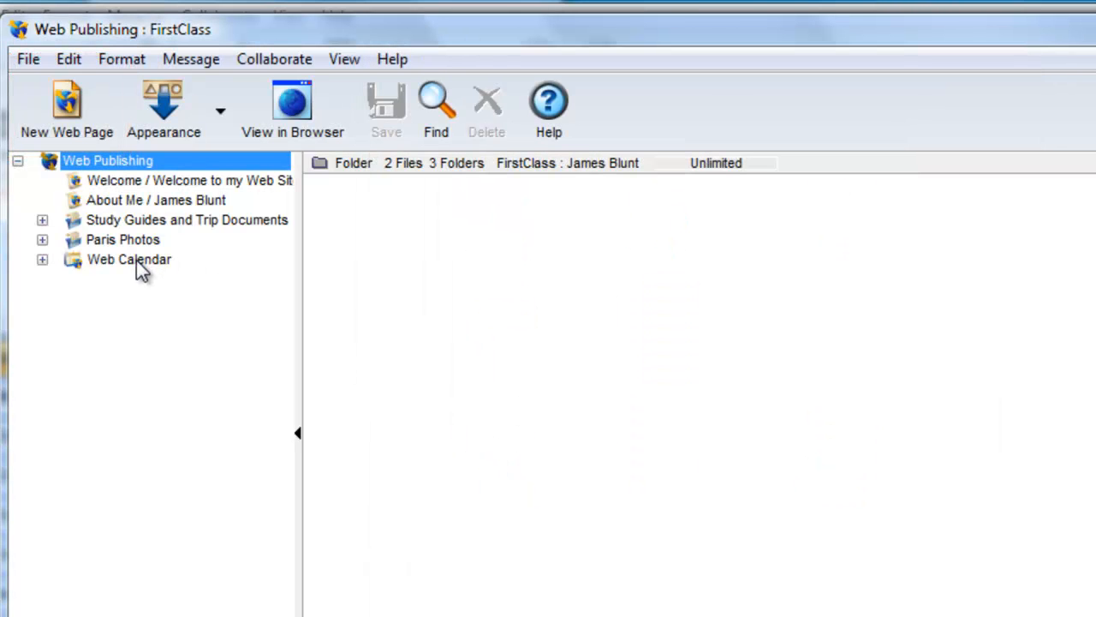
- Rename the new Web Calendar to 'Quizzes and Tests' via its Properties
right_click(128, 258)
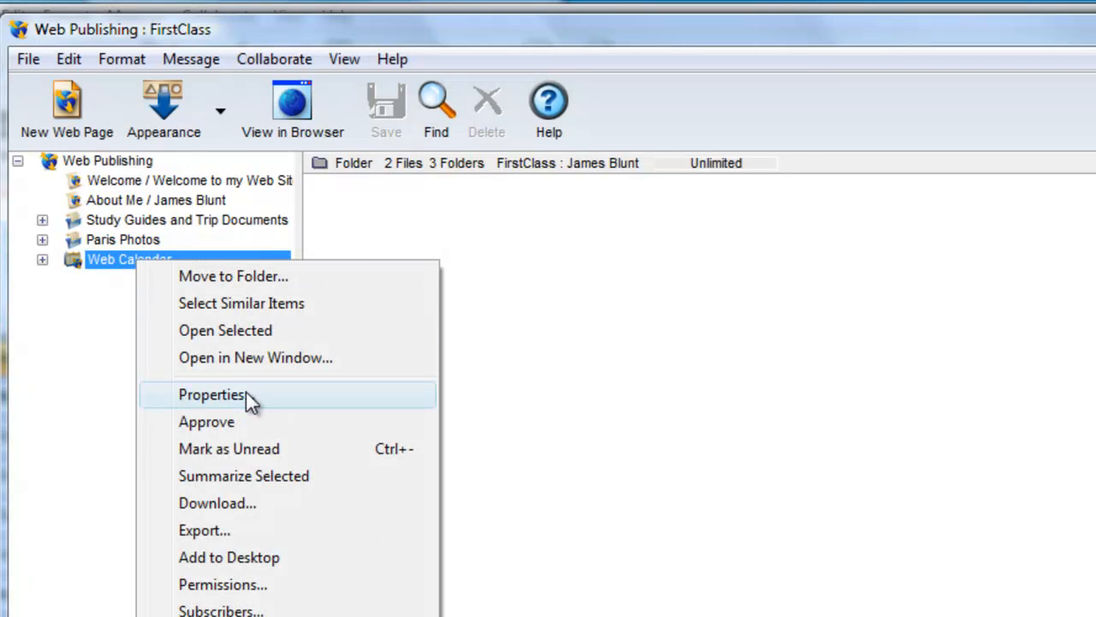
click(212, 394)
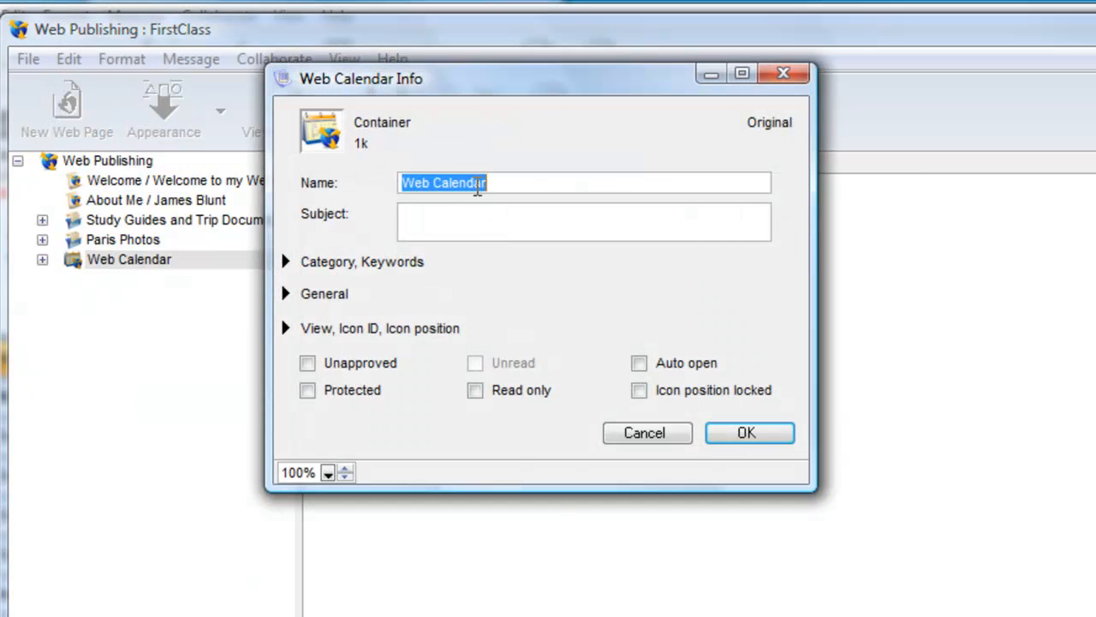
text(Quizzes a)
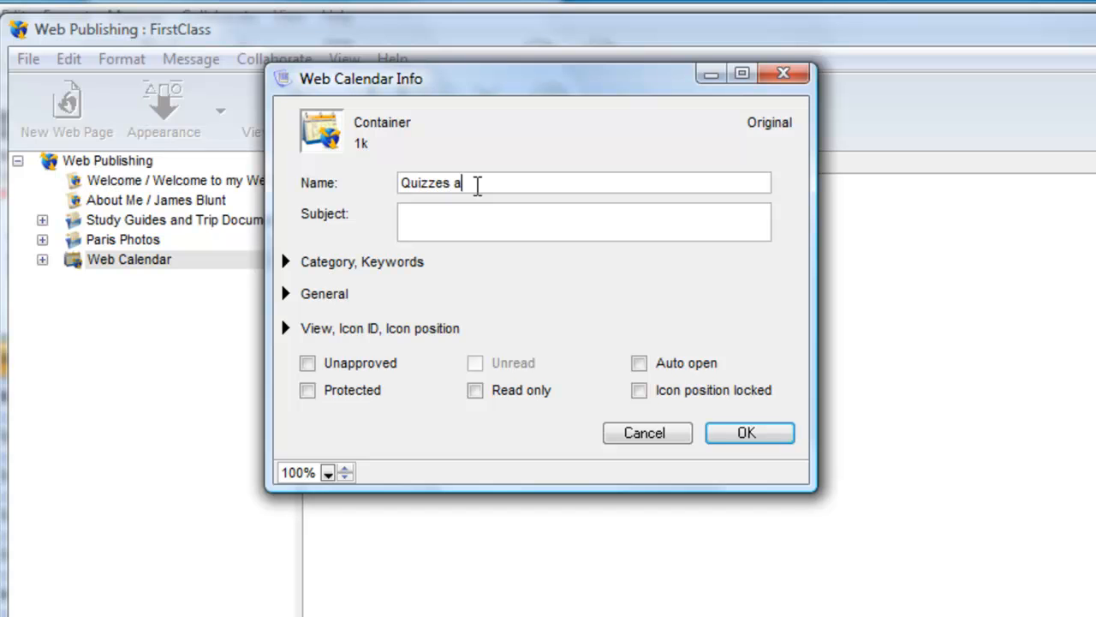
text(nd Tests)
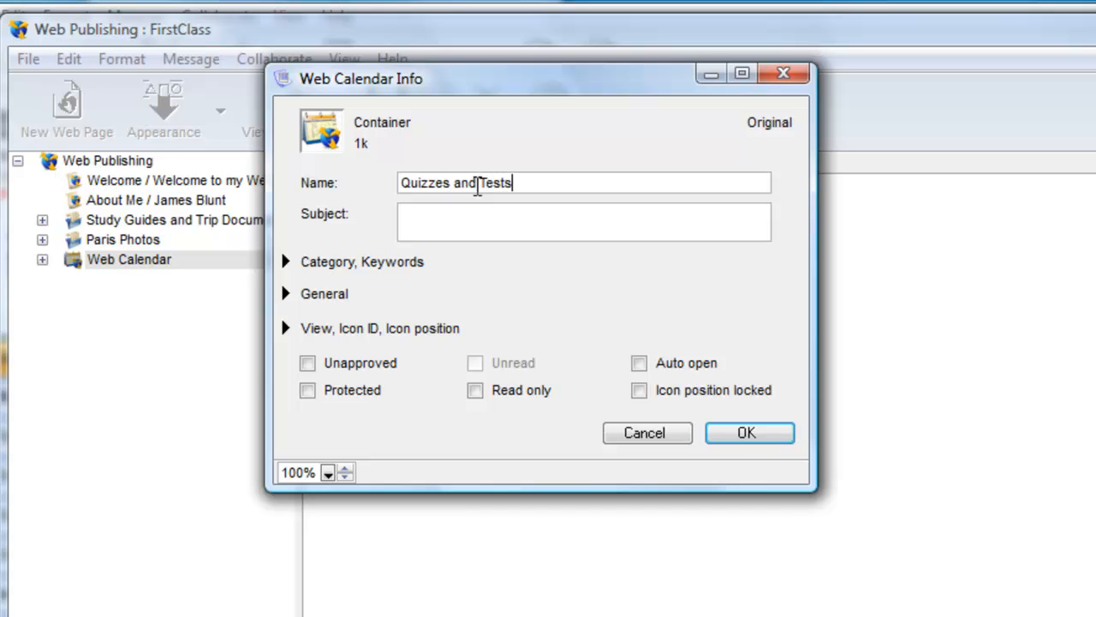
click(750, 432)
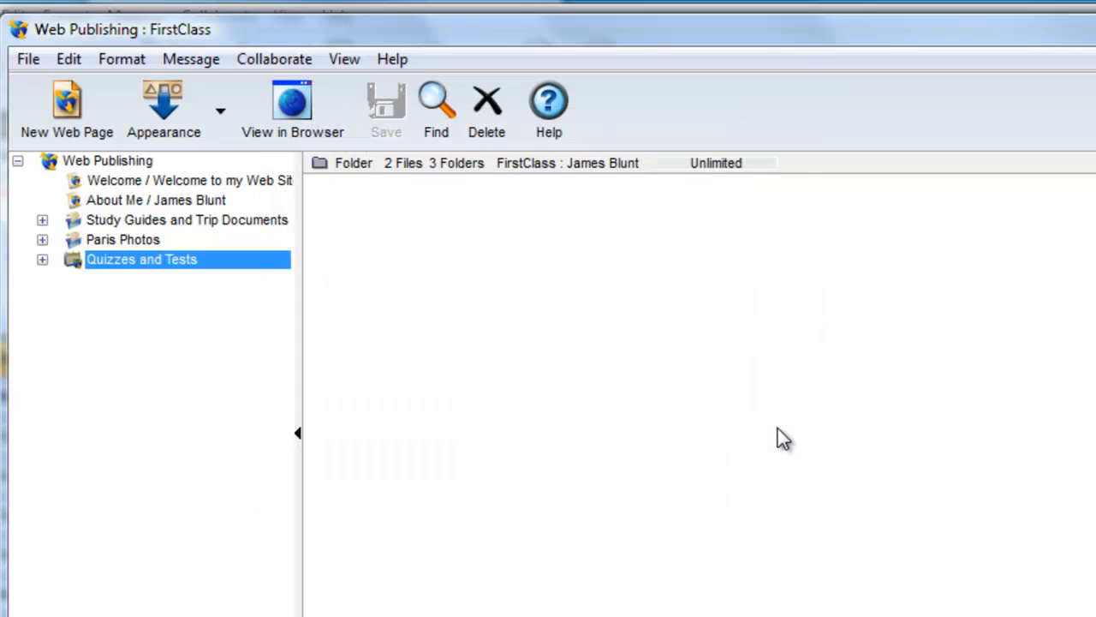
mouse_move(236, 244)
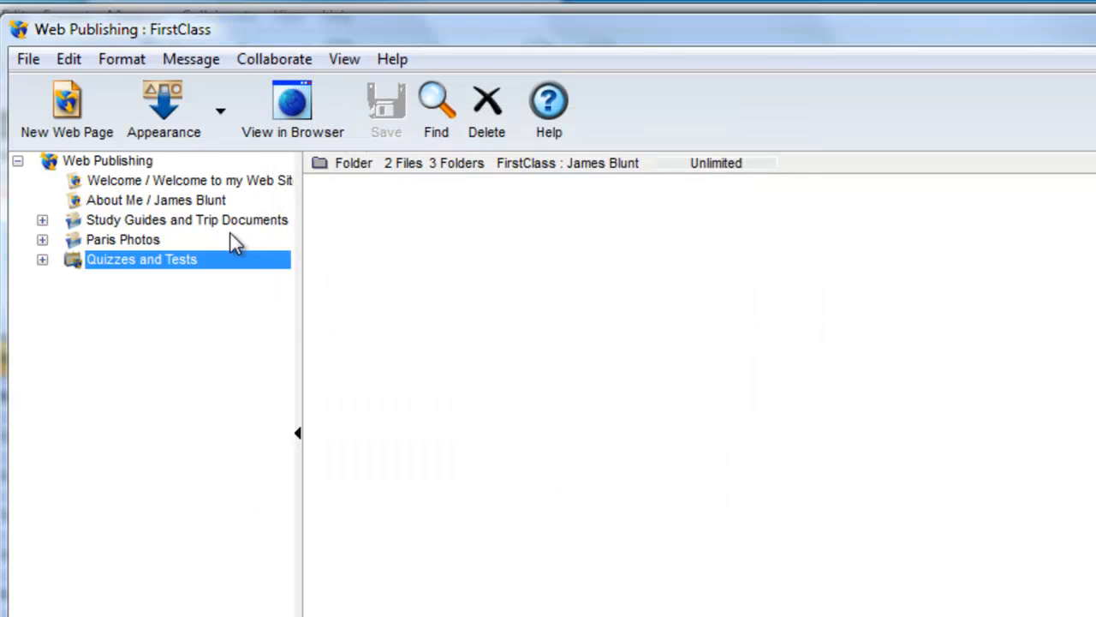
mouse_move(168, 112)
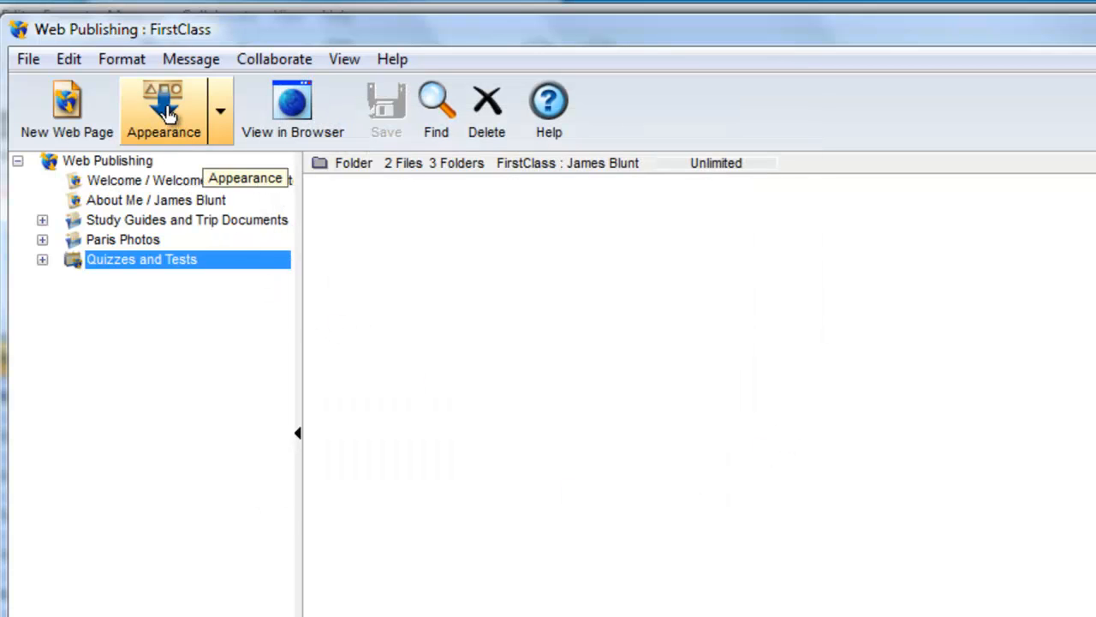
click(163, 103)
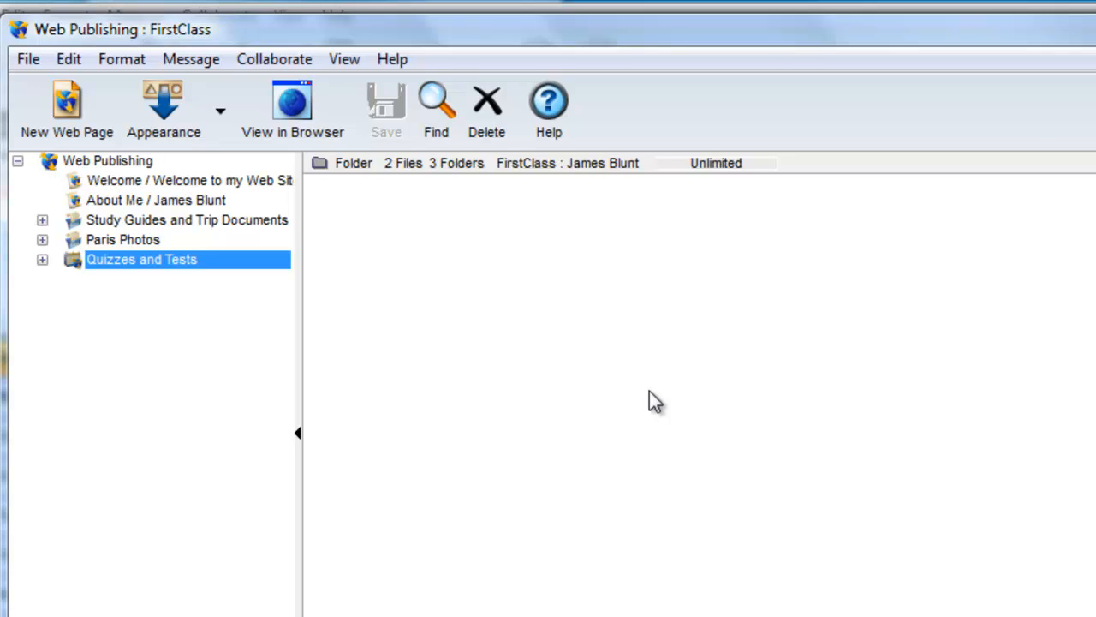
mouse_move(38, 314)
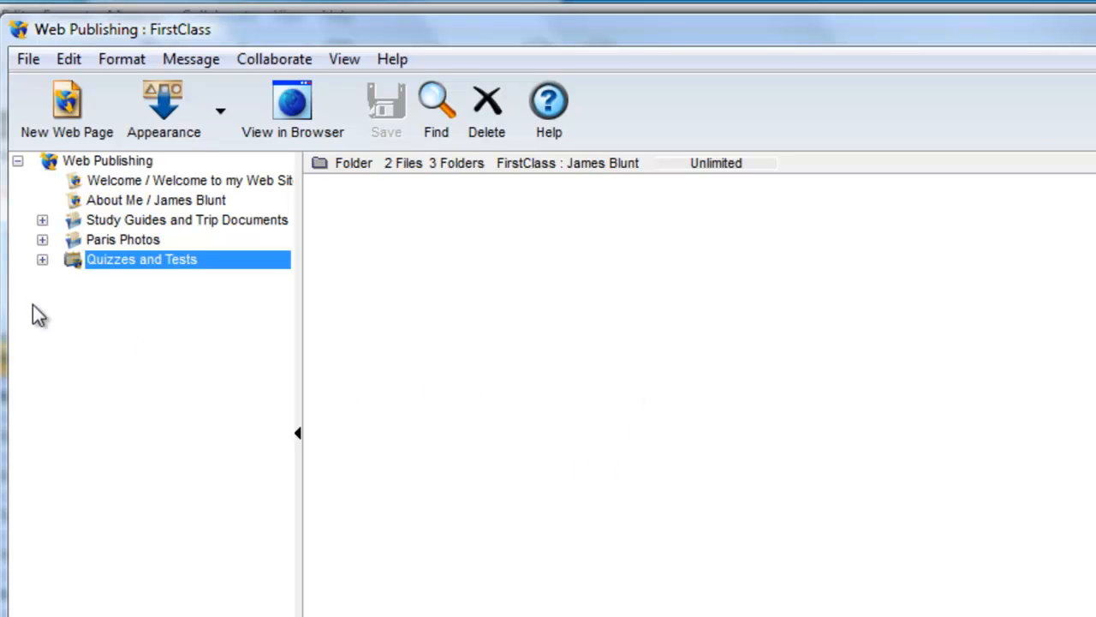
mouse_move(129, 271)
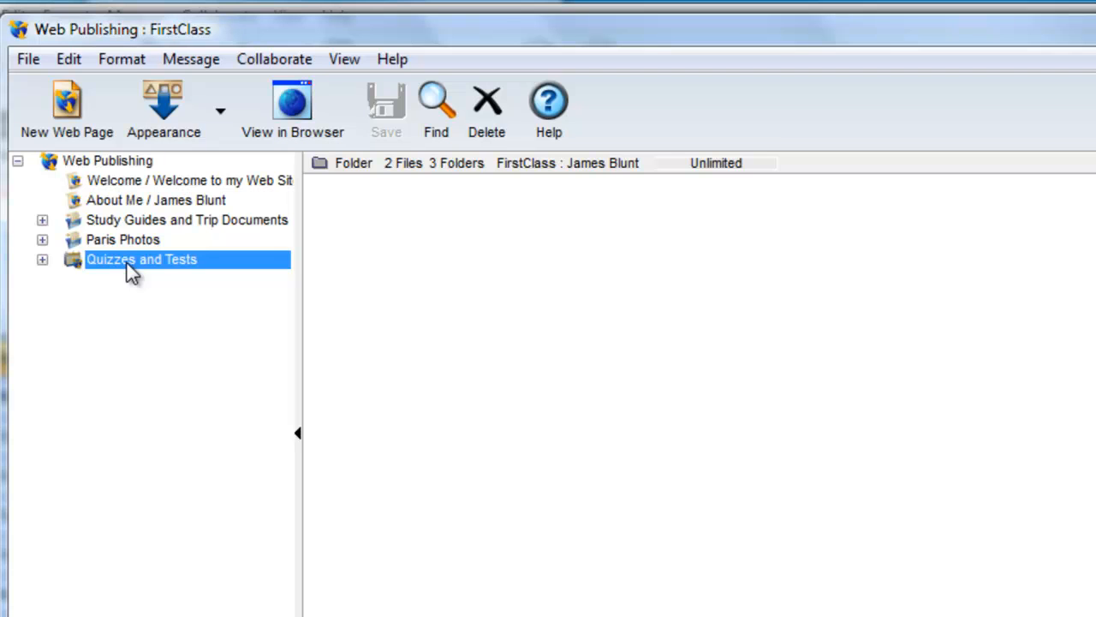
- In the calendar's Permissions, add All Users with Schedule+Details access
right_click(140, 259)
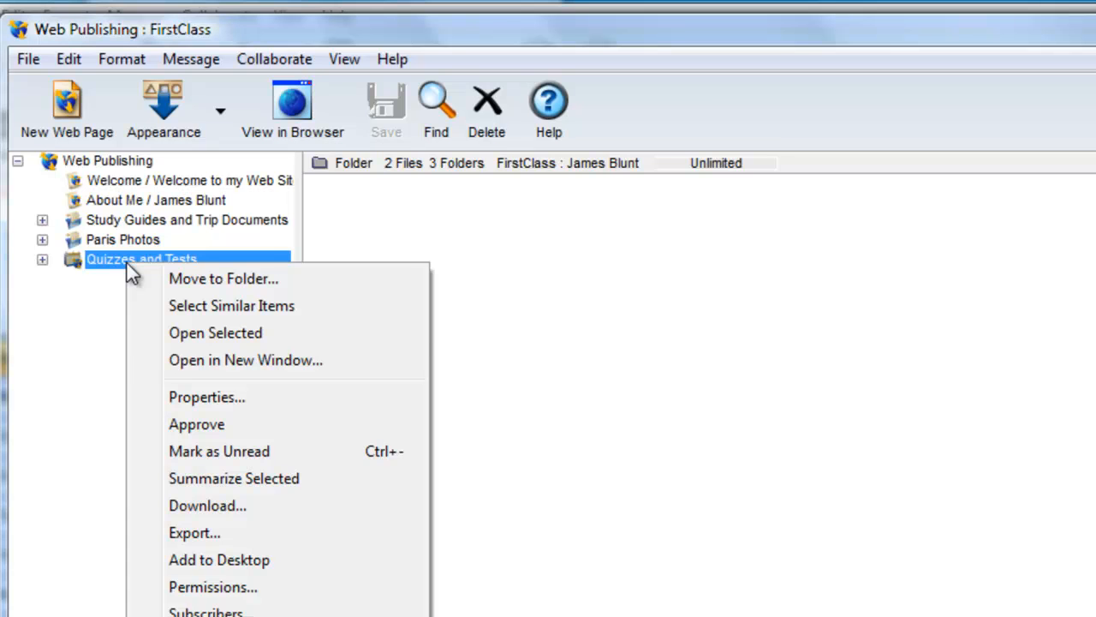
click(213, 586)
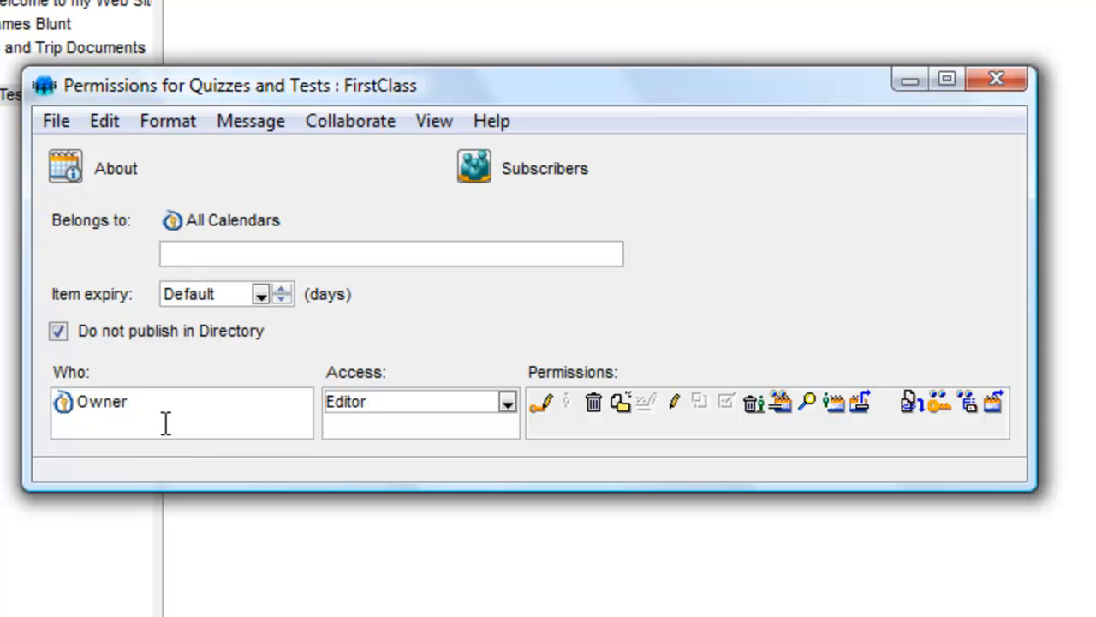
text(All U)
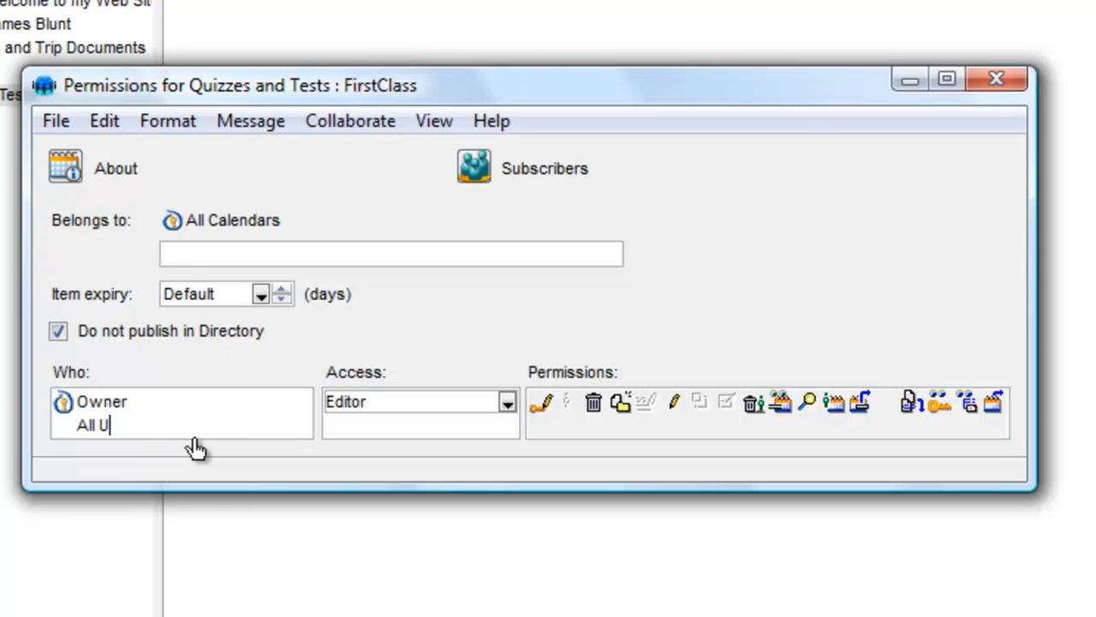
click(504, 401)
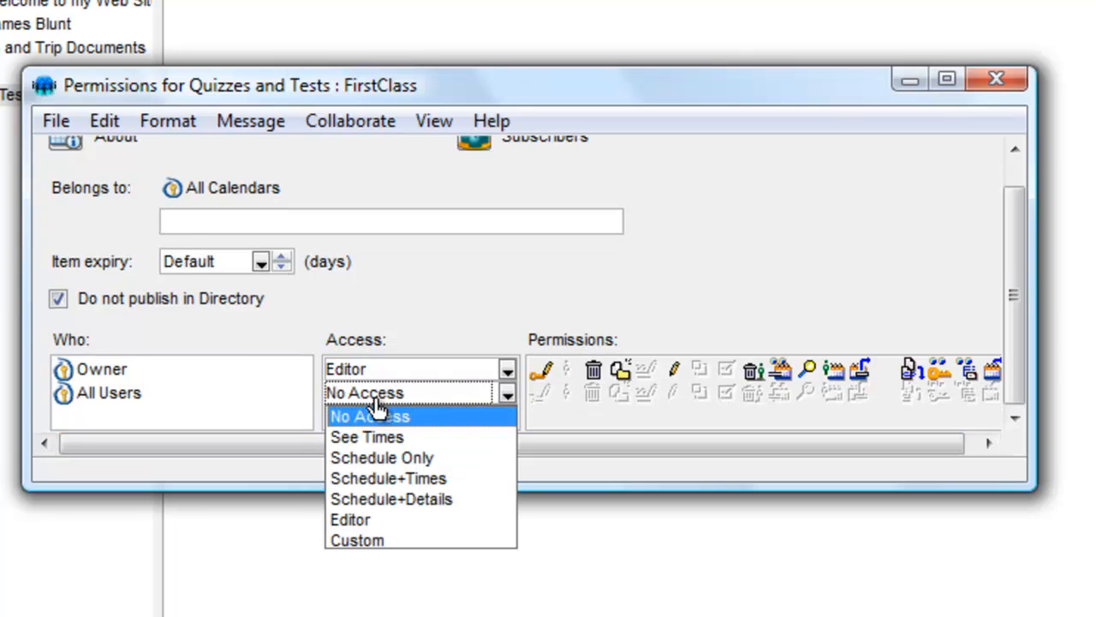
click(390, 498)
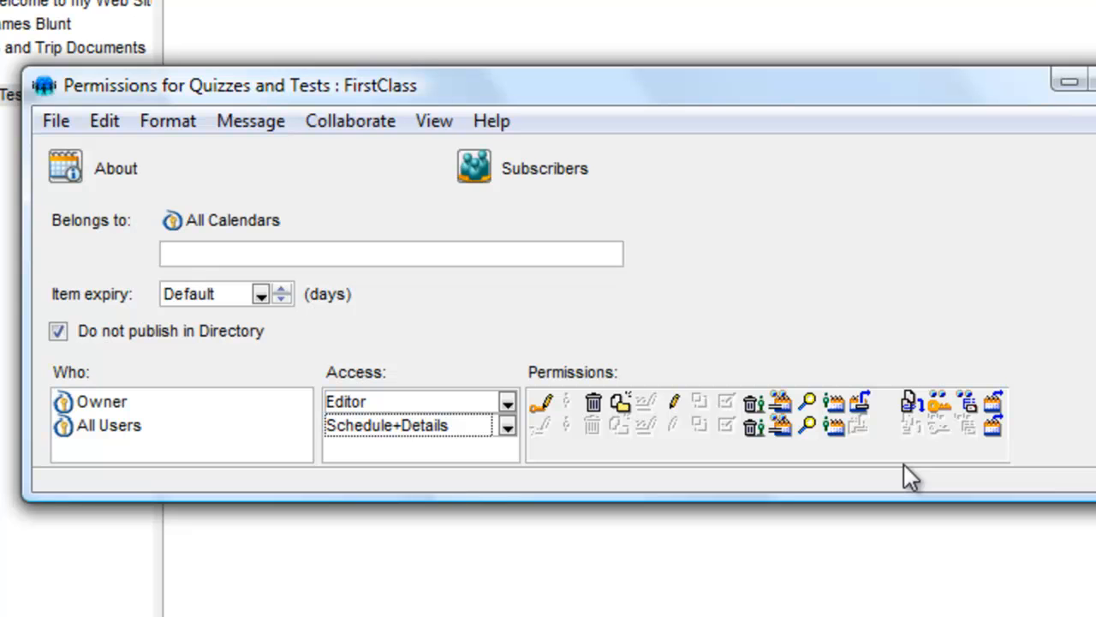
mouse_move(816, 462)
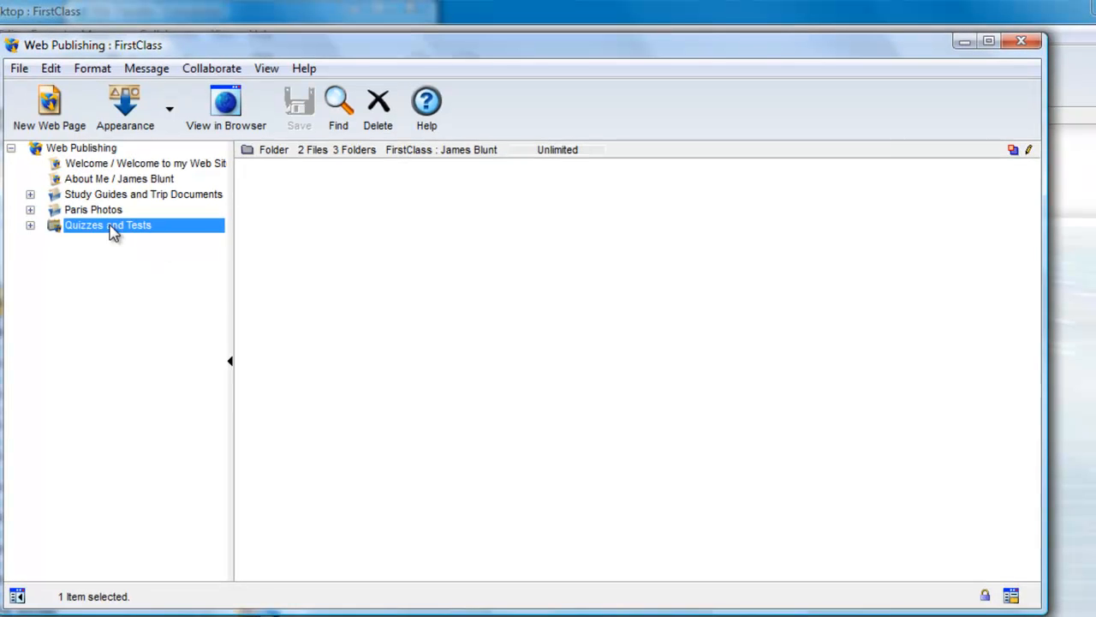
- Open the Quizzes and Tests calendar to its December 2011 month grid
double_click(108, 225)
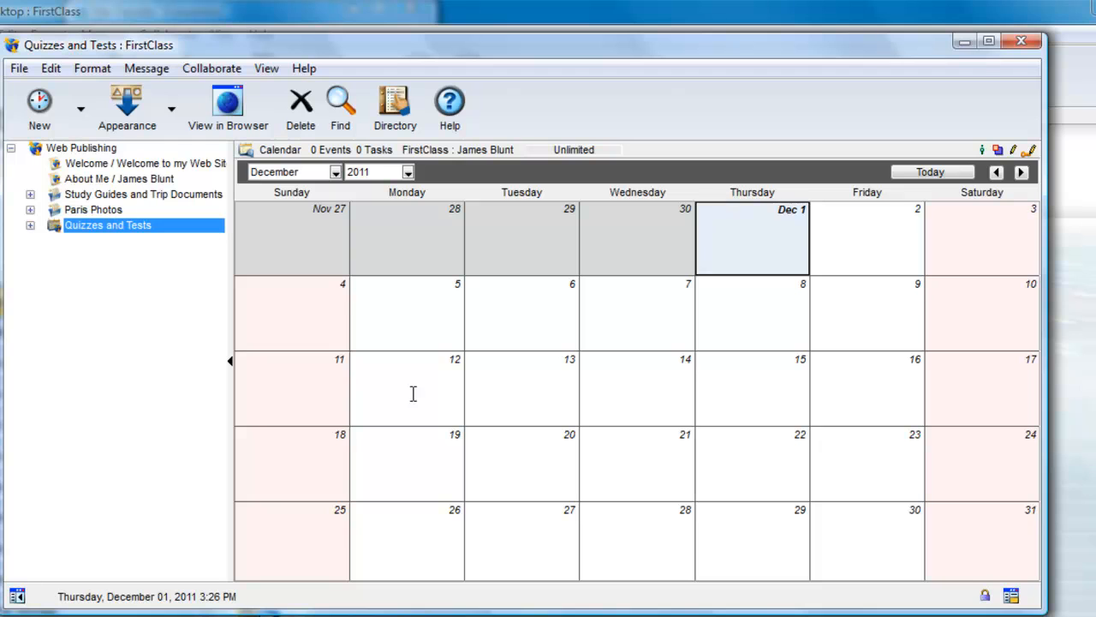
mouse_move(415, 397)
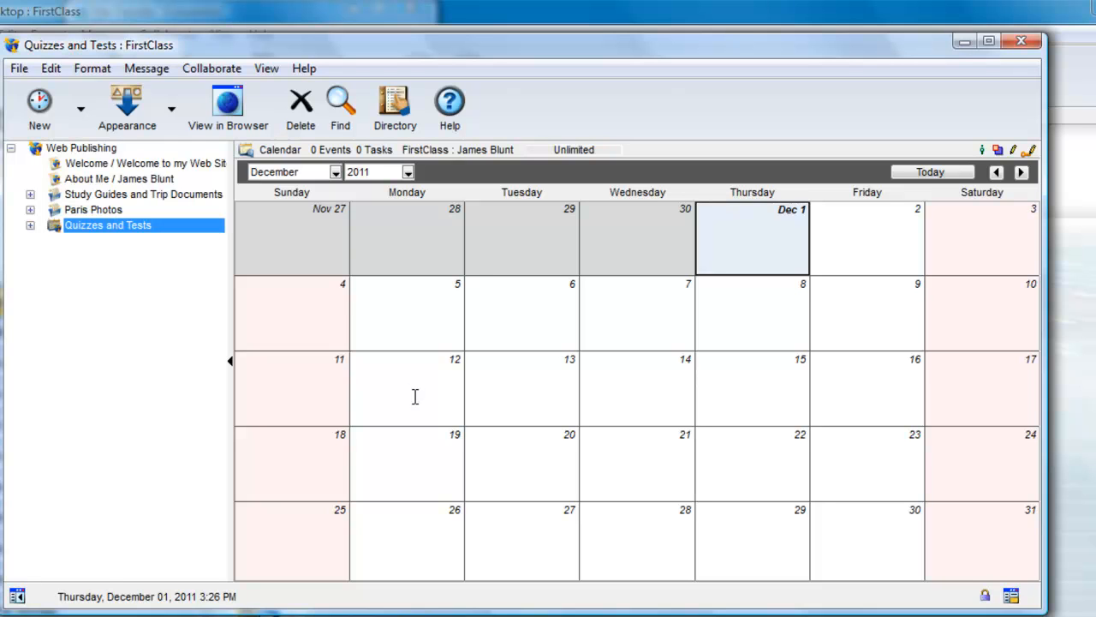
mouse_move(418, 380)
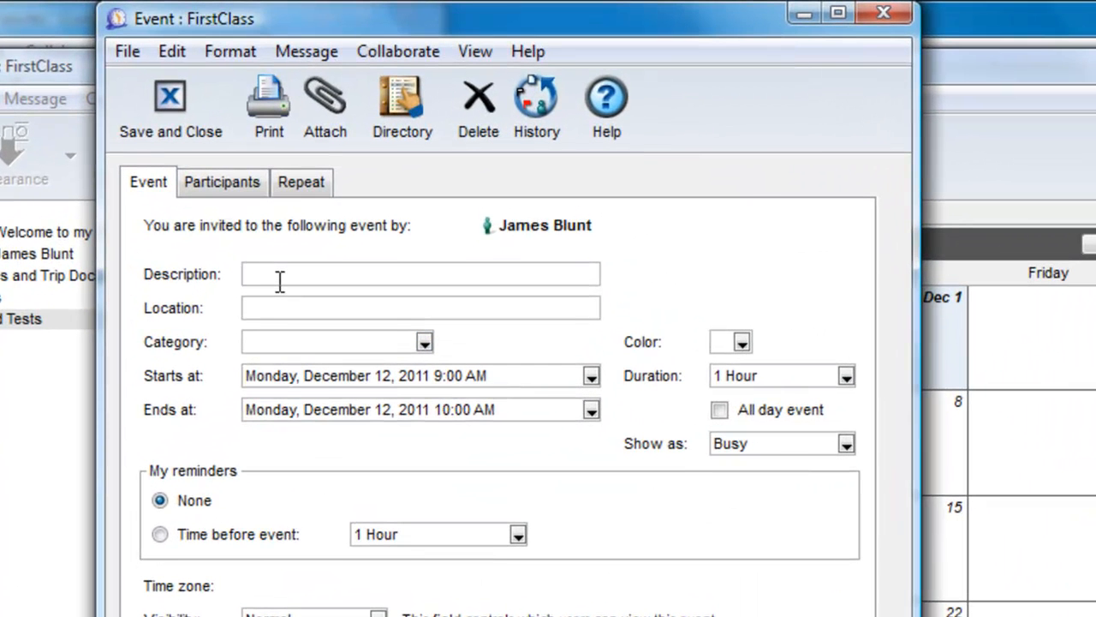
- Describe the event as 'History Unit 1' and colour it orange
text(History U)
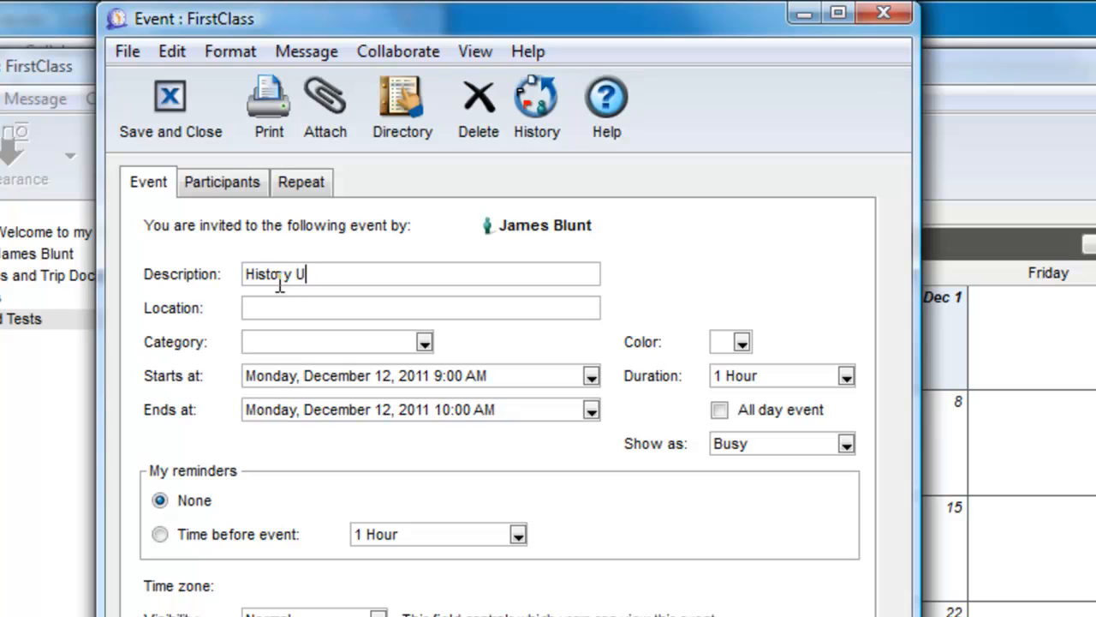
text(nit 1)
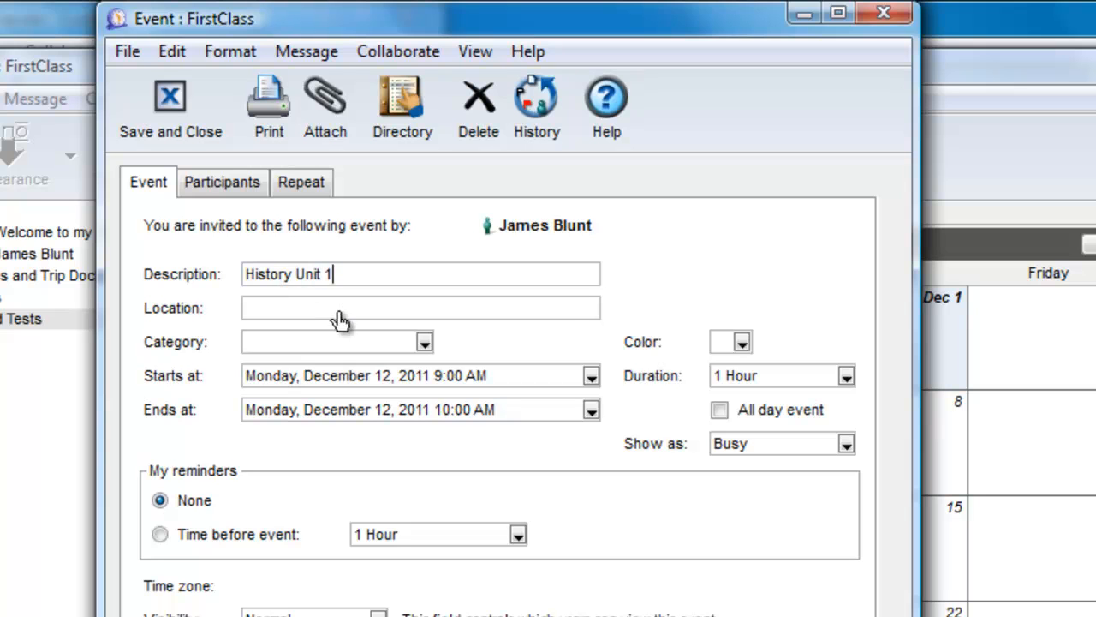
mouse_move(740, 342)
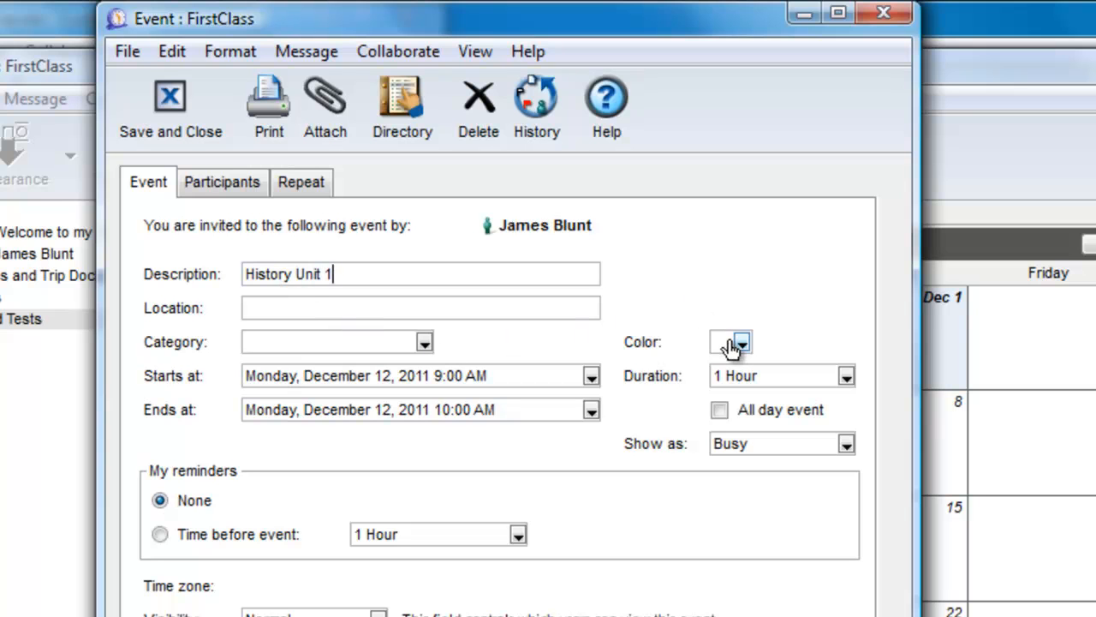
click(744, 343)
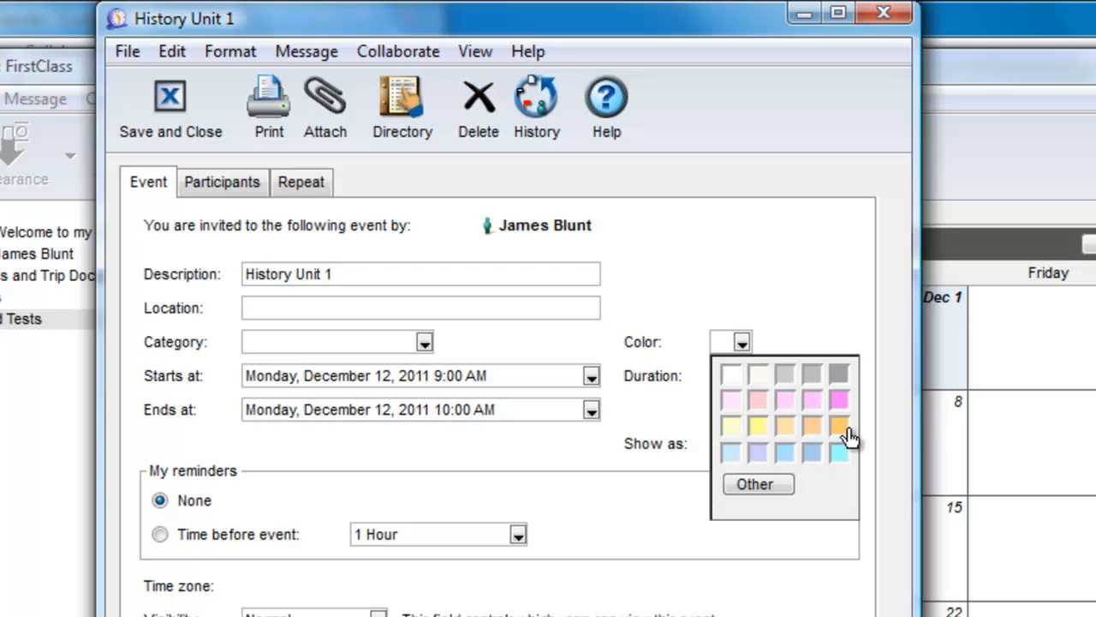
click(839, 425)
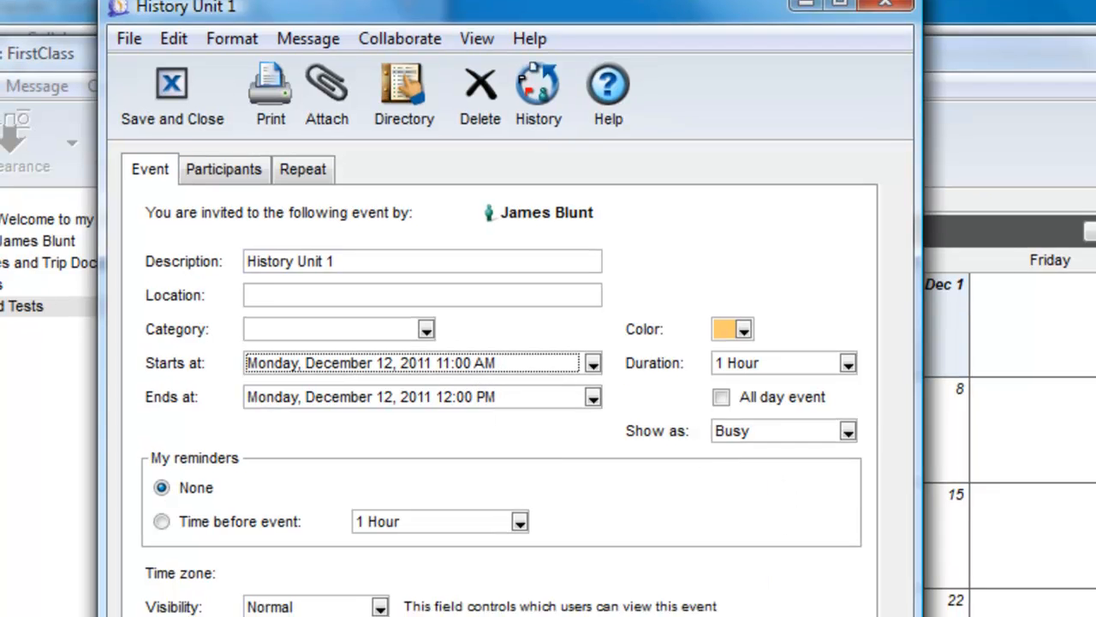
- Add notes about Louis XIV worth 20% of the term grade, attach the study guide, and save
scroll(down, 3)
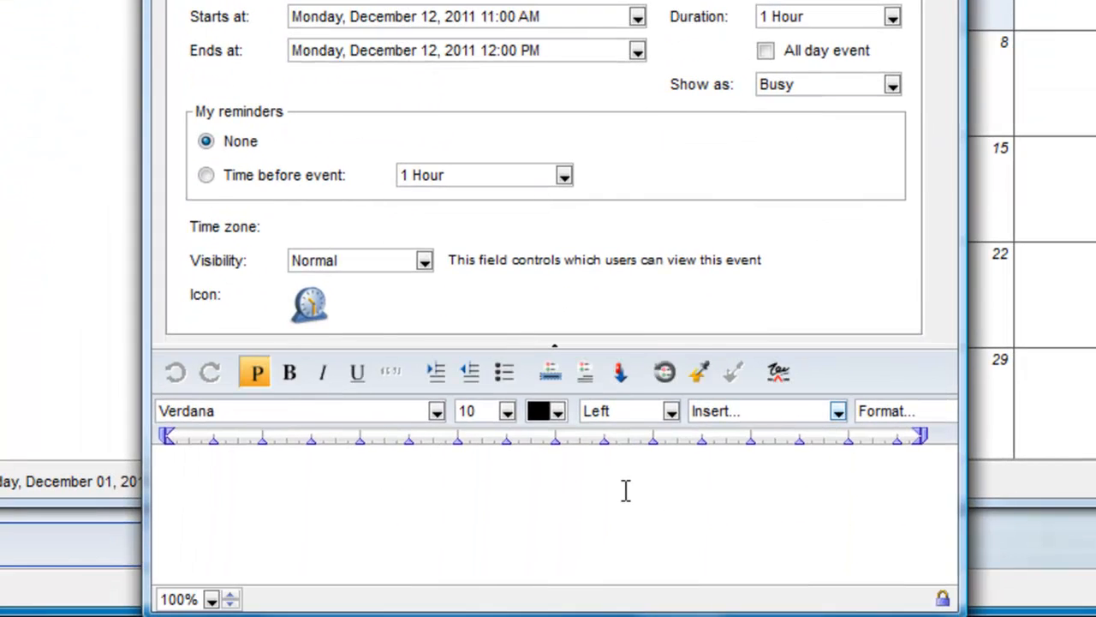
text(This unit covers the life of Louis IV and is worth 20% if your term grade.  Attached is the study guide provided to students.)
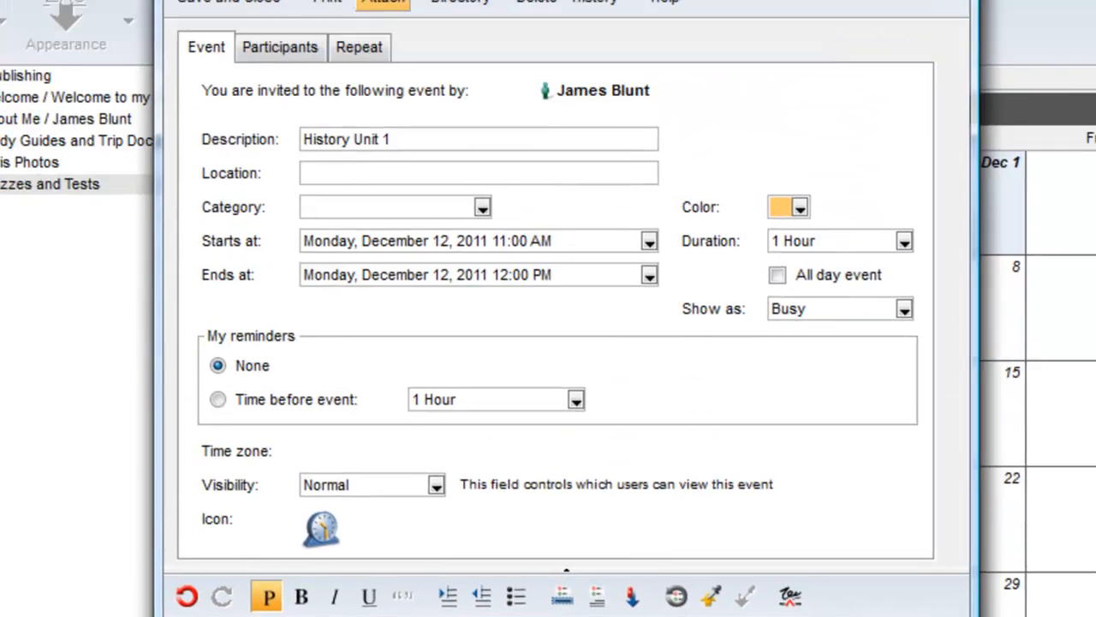
click(380, 4)
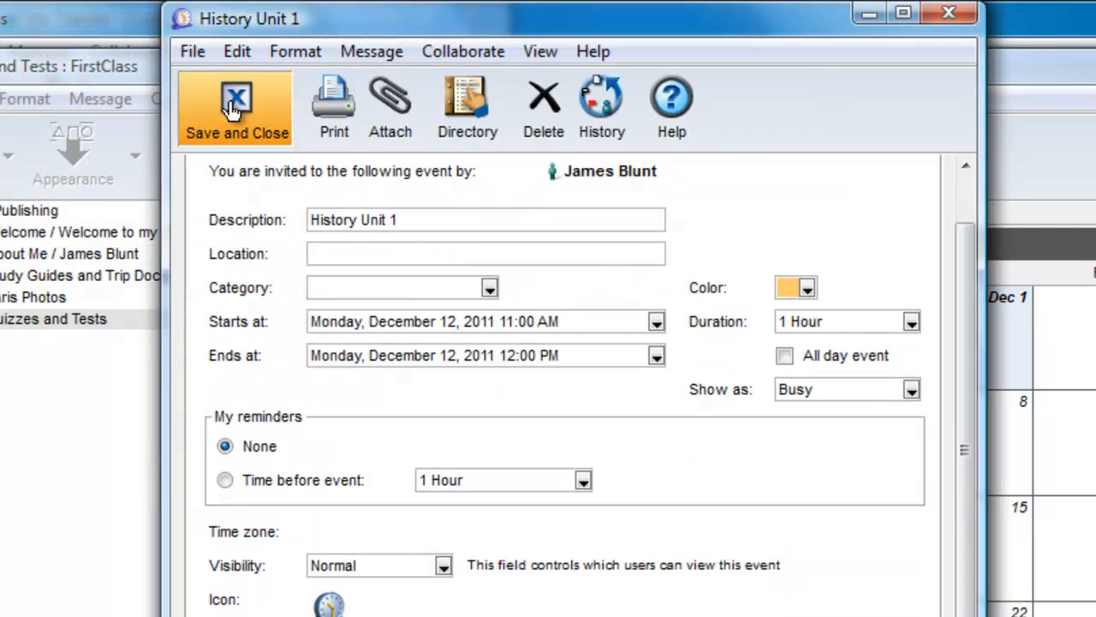
click(237, 106)
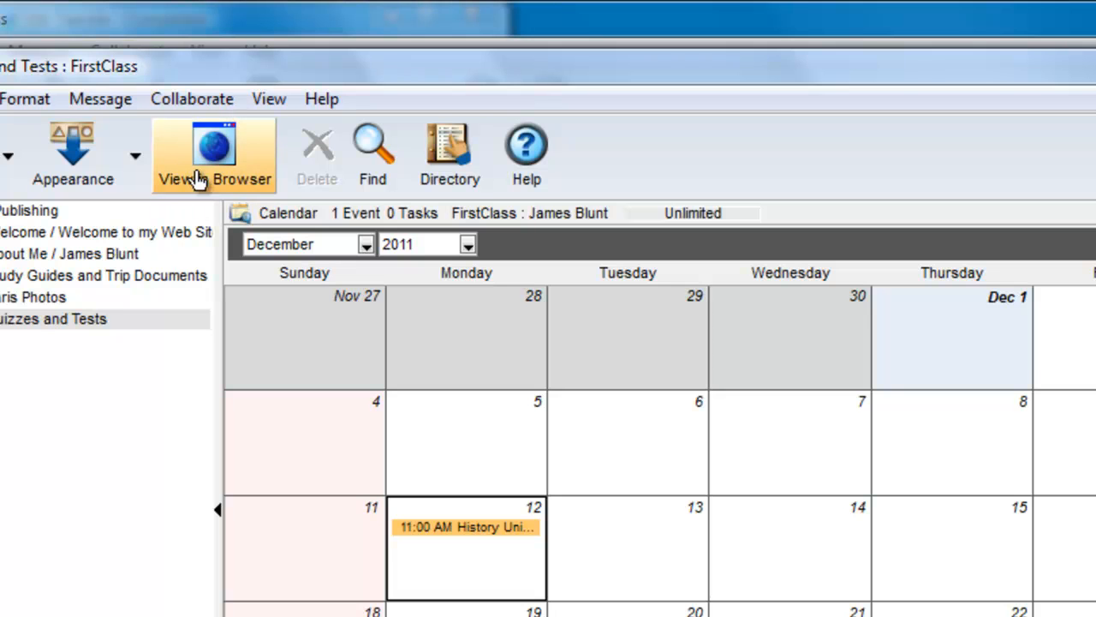
- Show the Quizzes and Tests calendar as a published web page
click(213, 151)
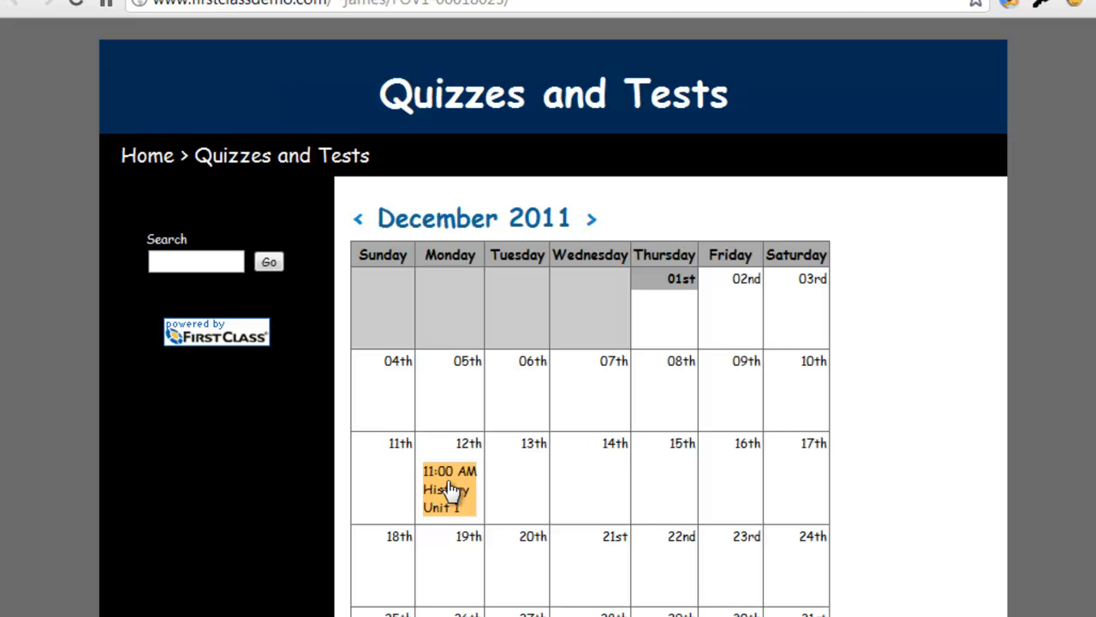
- View the History Unit 1 event and its Louis XIV.pdf attachment, then return to the site's home page
click(448, 490)
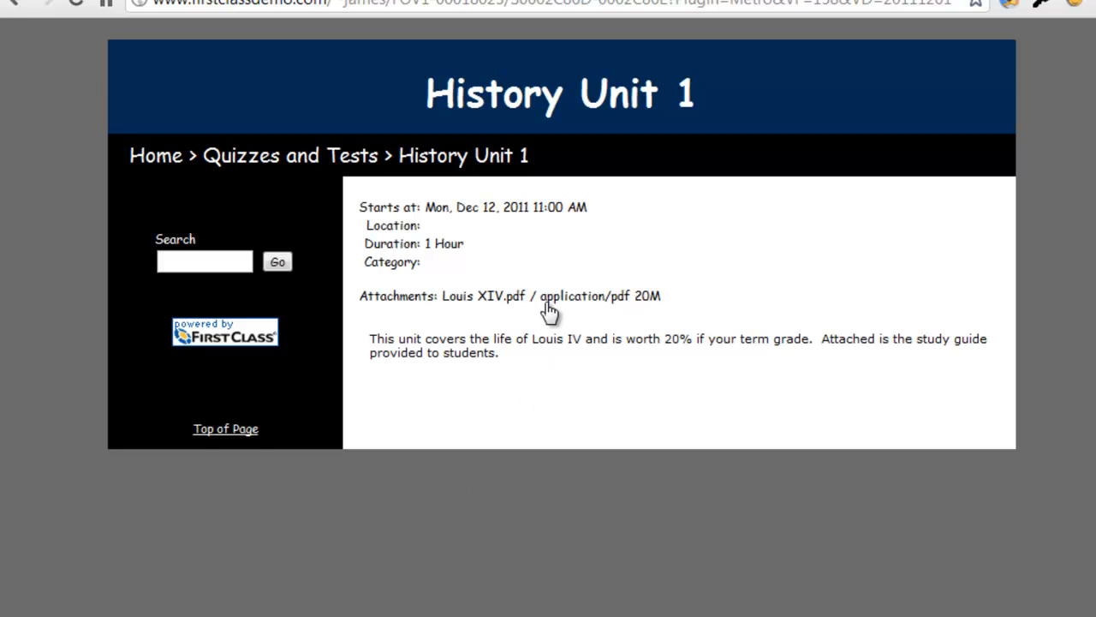
click(483, 295)
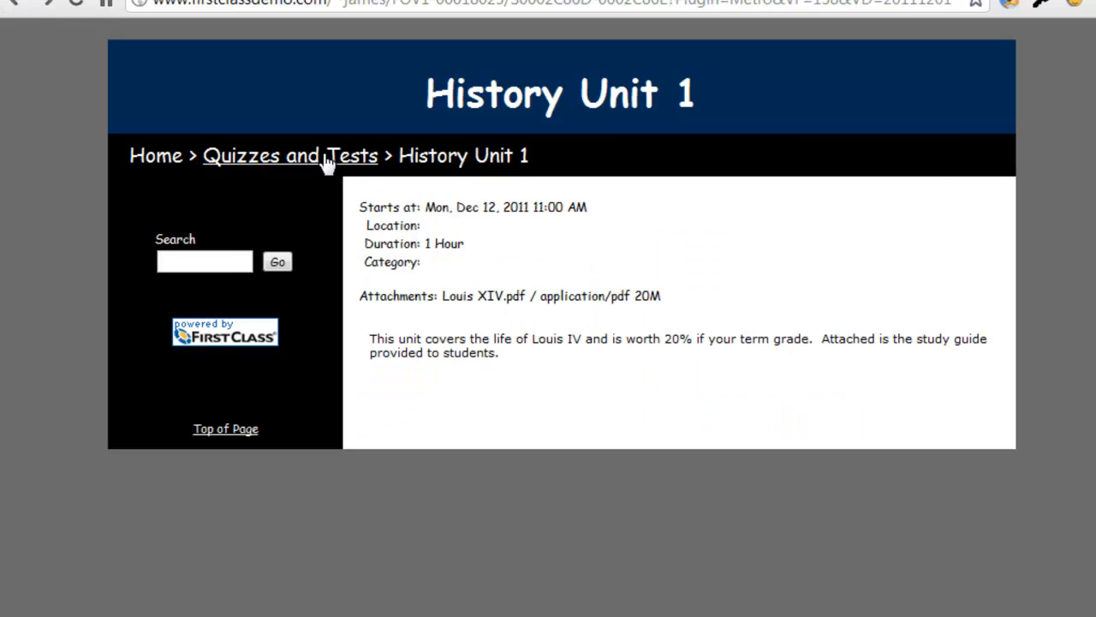
click(289, 154)
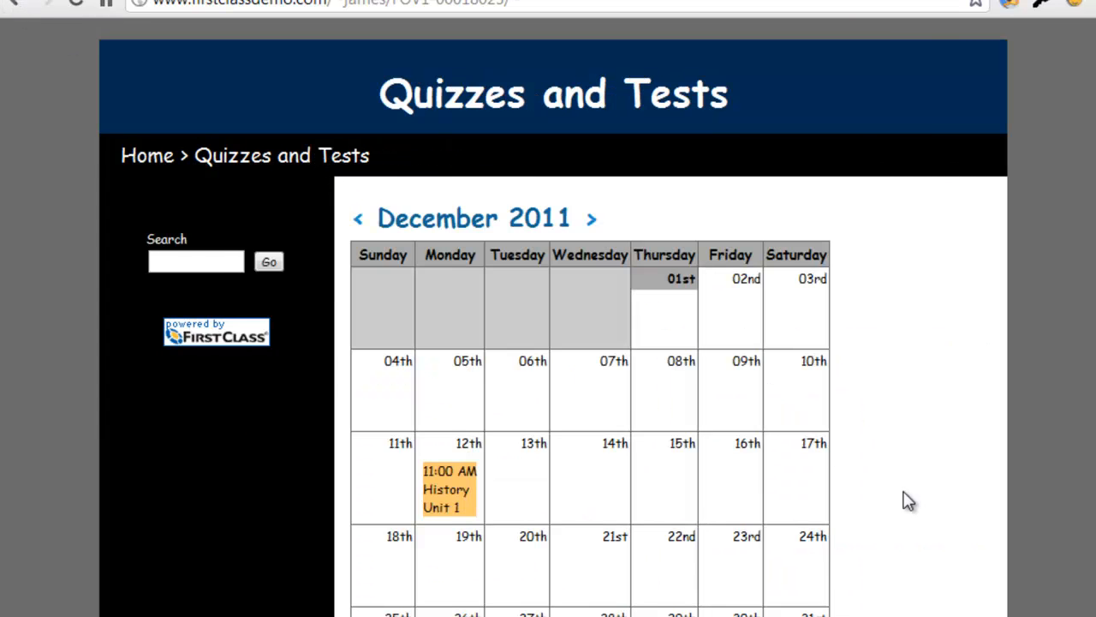
click(147, 154)
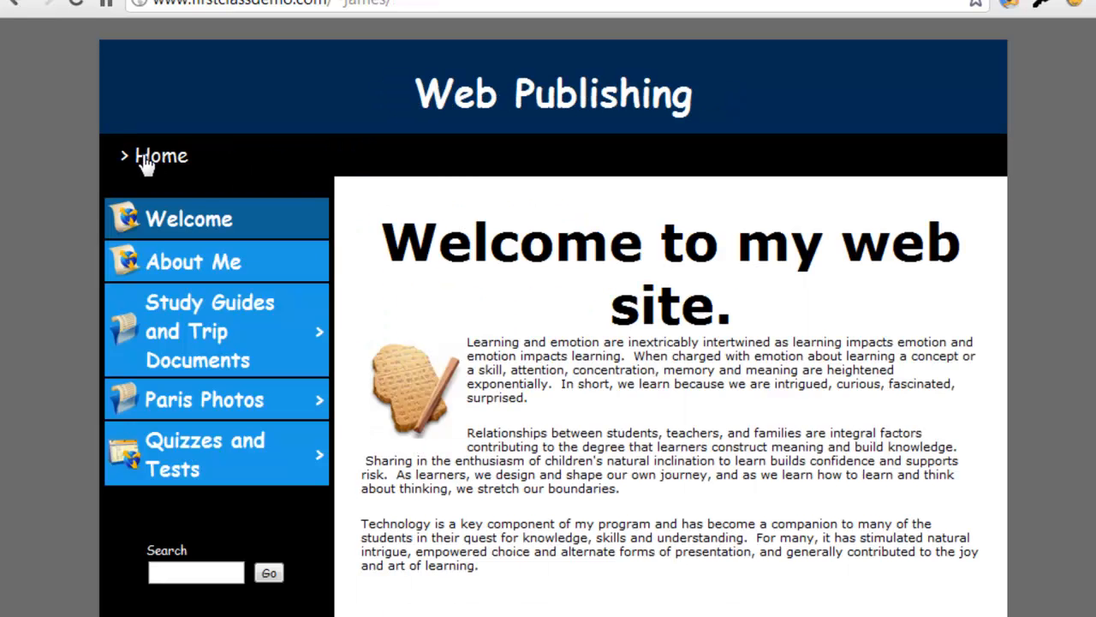